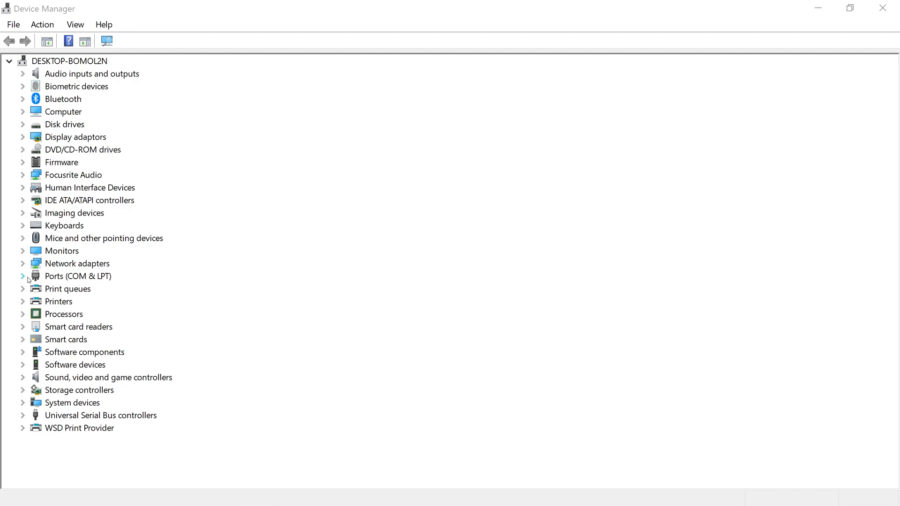
- Show the driver details of the Silicon Labs CP210x USB to UART Bridge on COM3
click(22, 276)
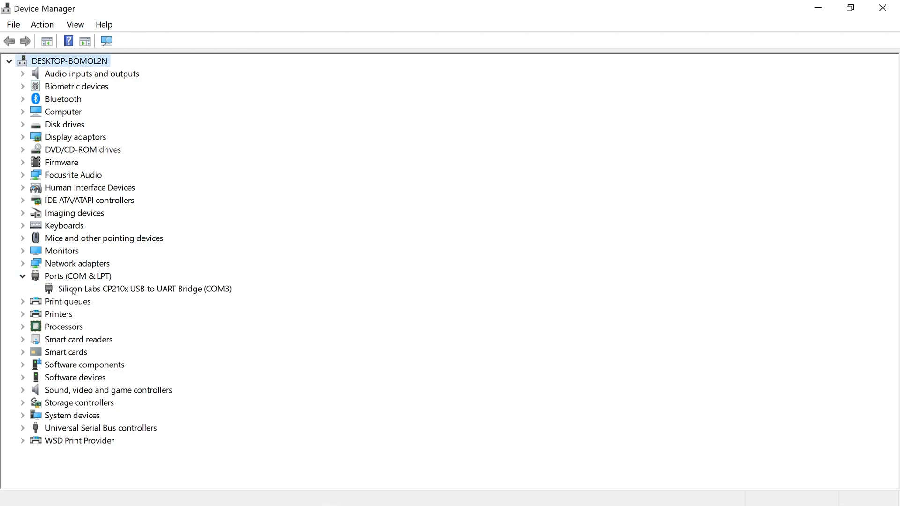
double_click(144, 288)
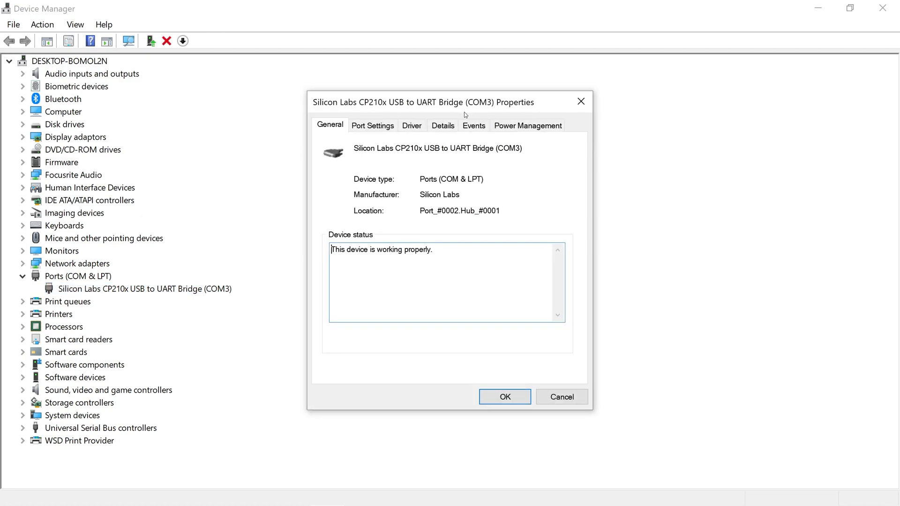
click(411, 125)
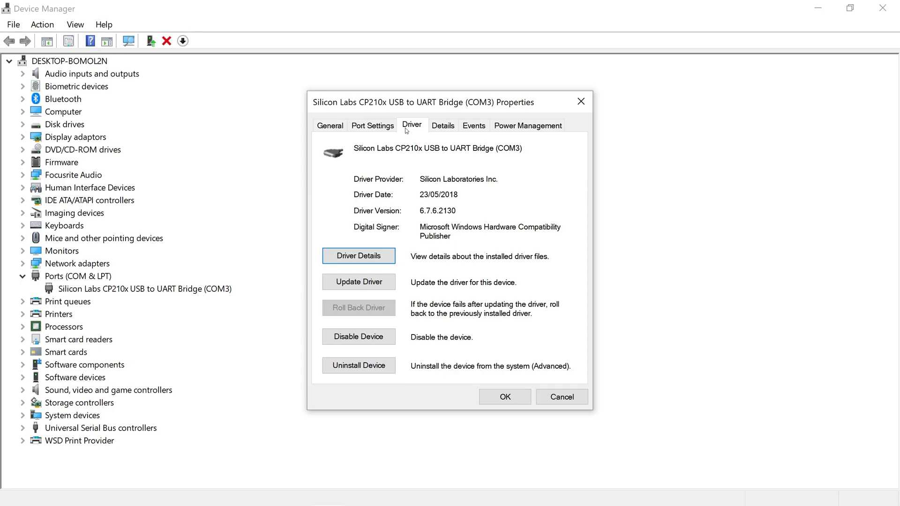
mouse_move(492, 383)
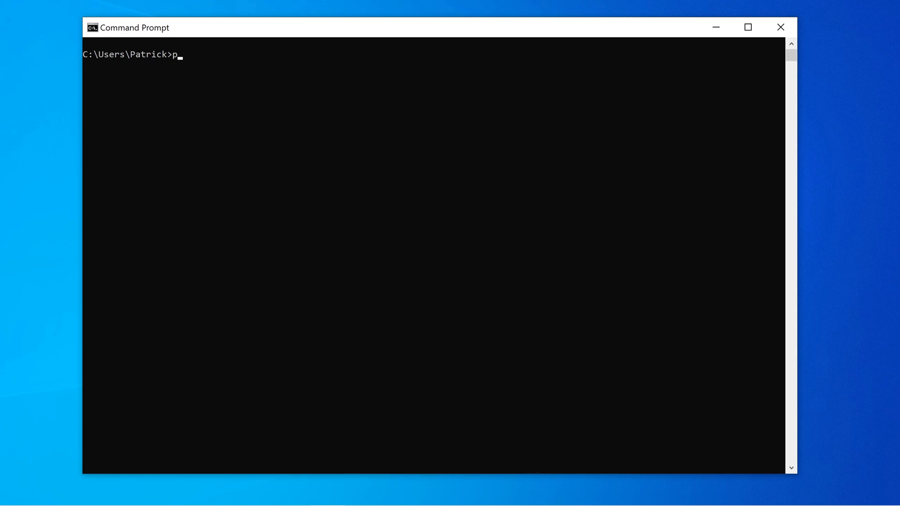
- Check the installed Python version (3.9.6) and start a git --version check
text(ython --version)
text(git)
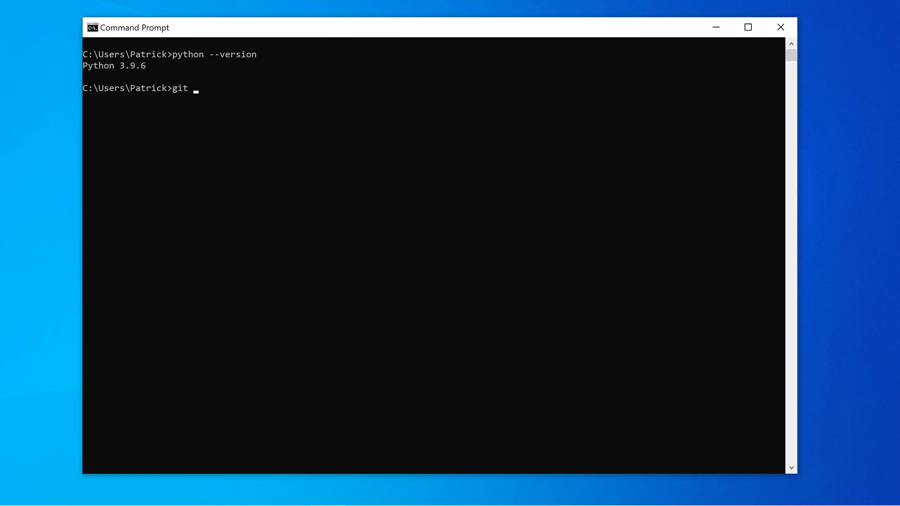
text(--version)
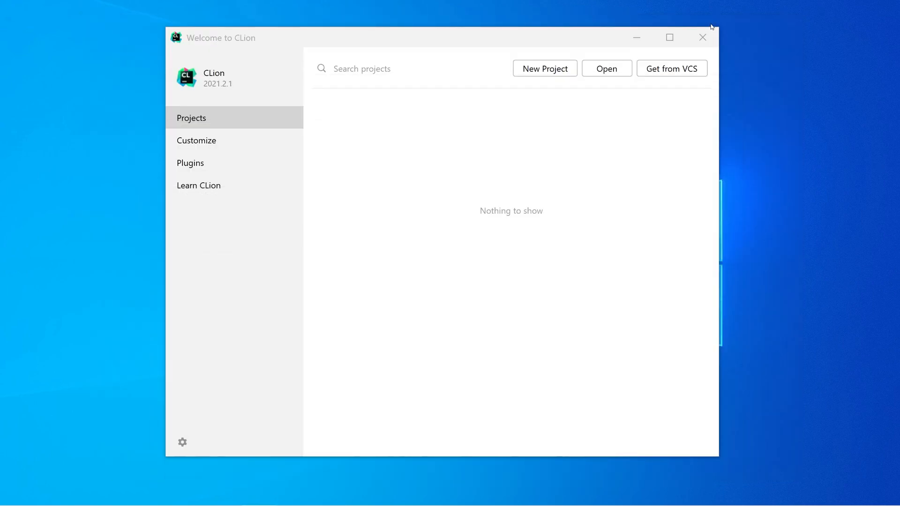
- Review the Toolchains settings: MinGW default toolchain, bundled CMake 3.20.2 and GDB 8.1
click(197, 140)
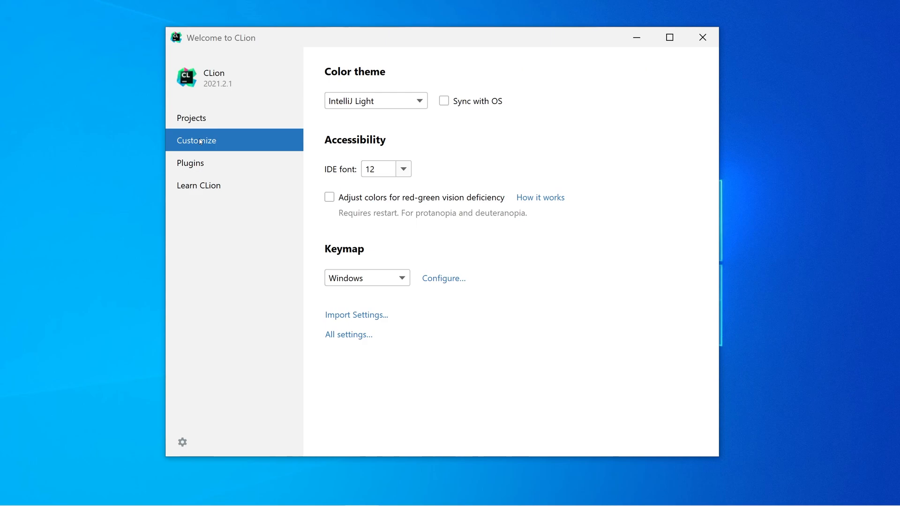
click(347, 335)
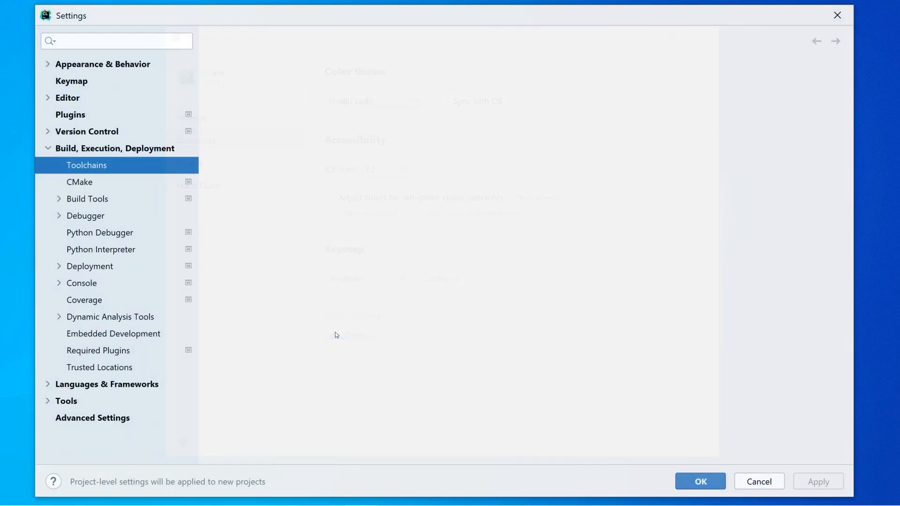
click(87, 165)
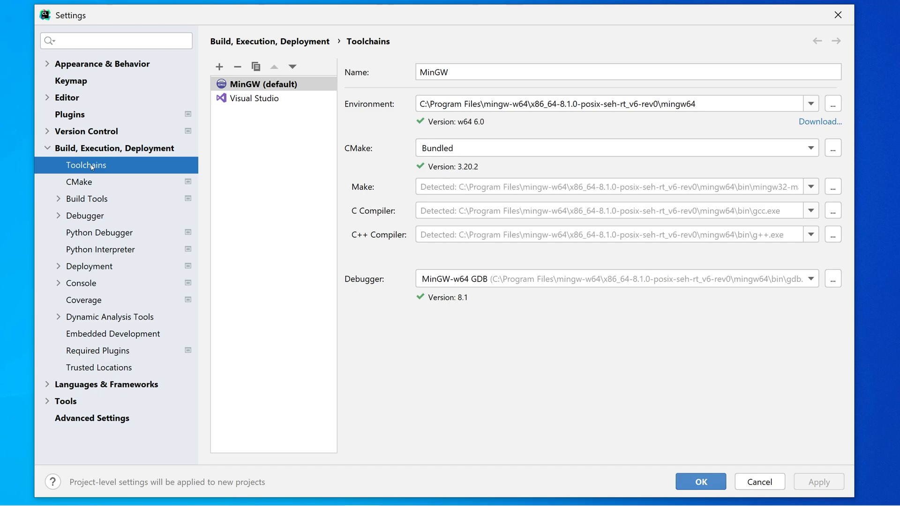
mouse_move(275, 174)
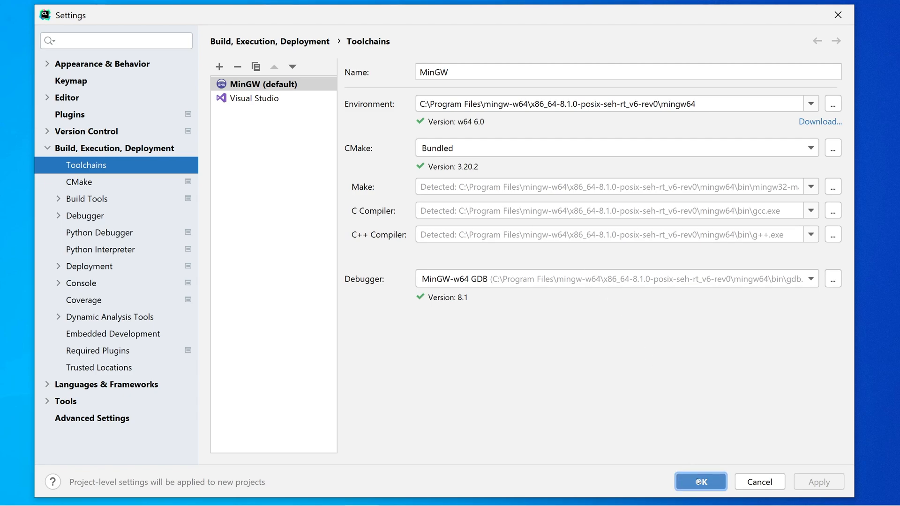
click(700, 482)
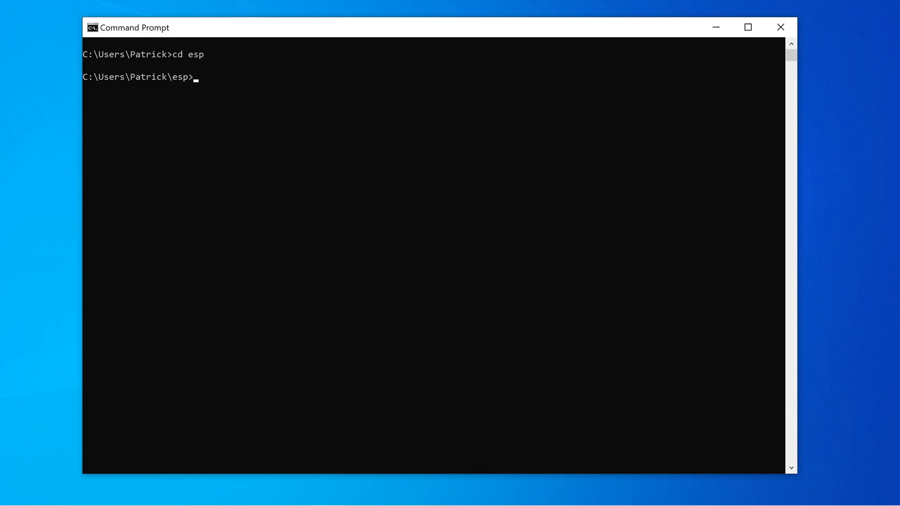
text(git clone --recurs)
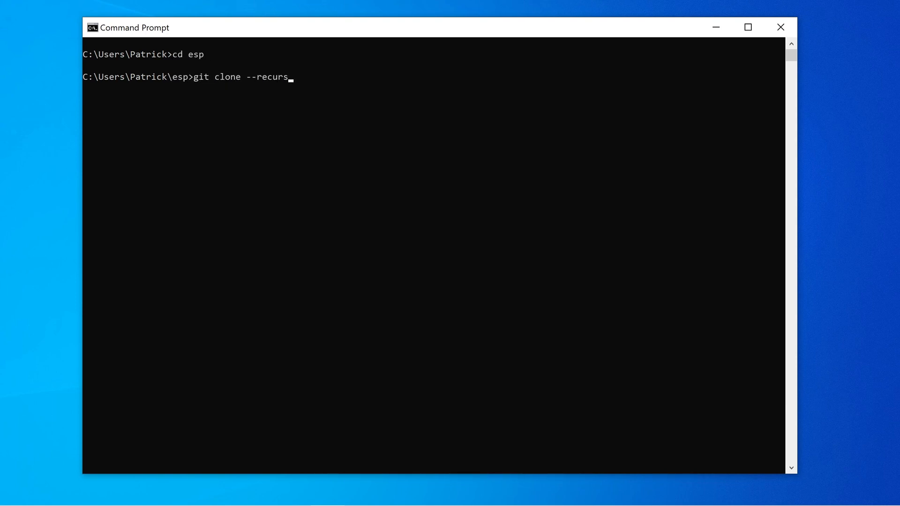
text(ive https://)
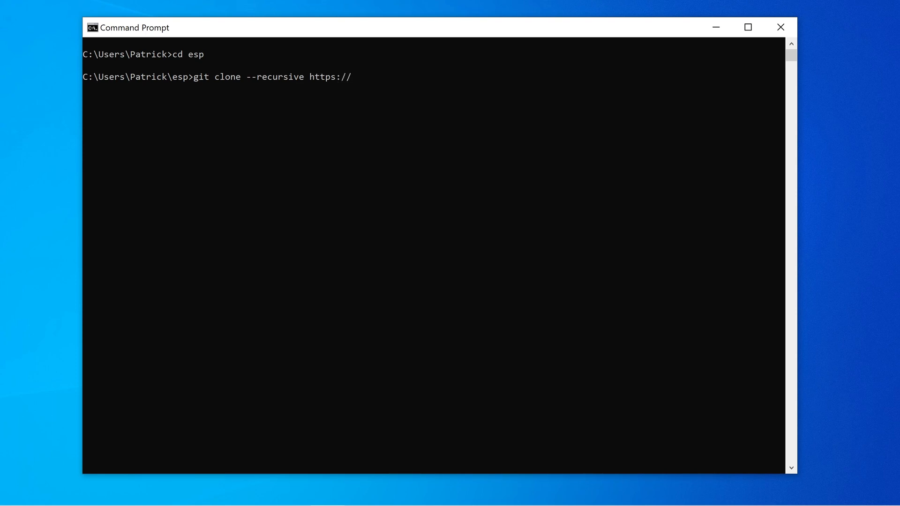
text(github.com/esp)
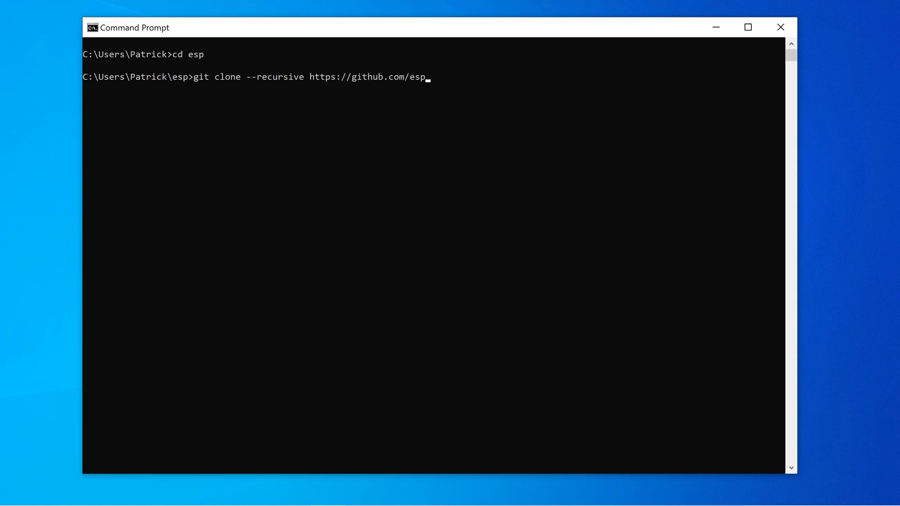
text(ressif/esp-idf)
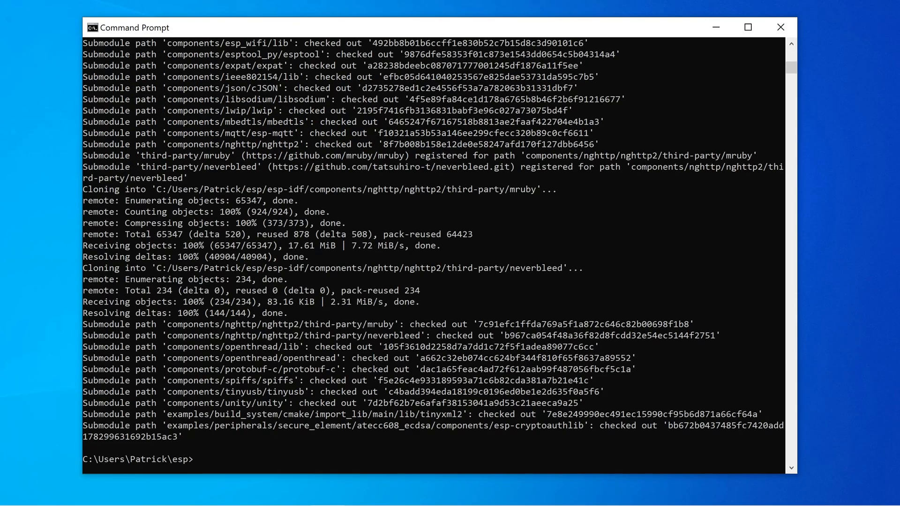
- Move into the esp-idf folder and start install.bat
text(cd)
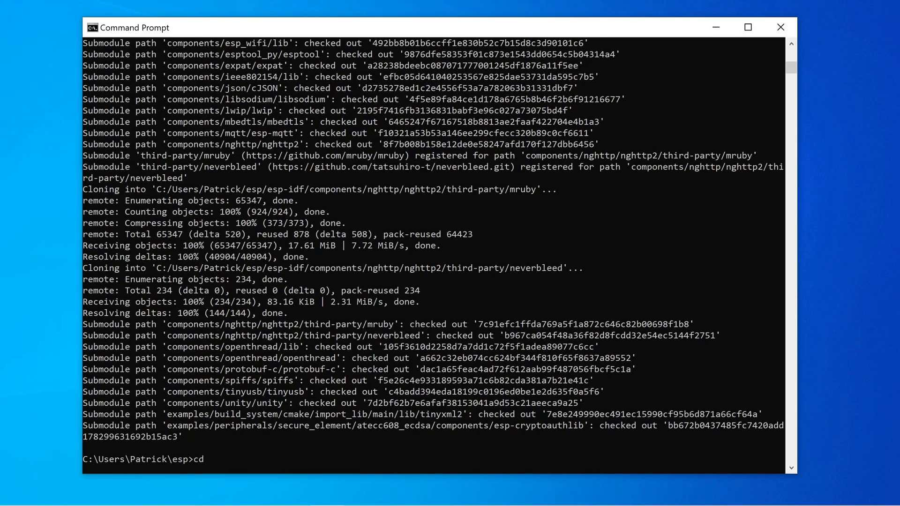
text(esp-idf)
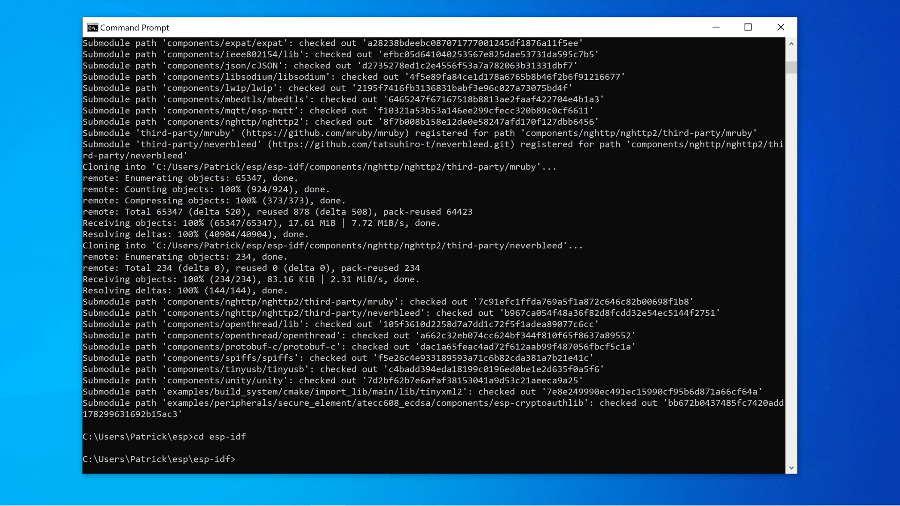
text(install.bat)
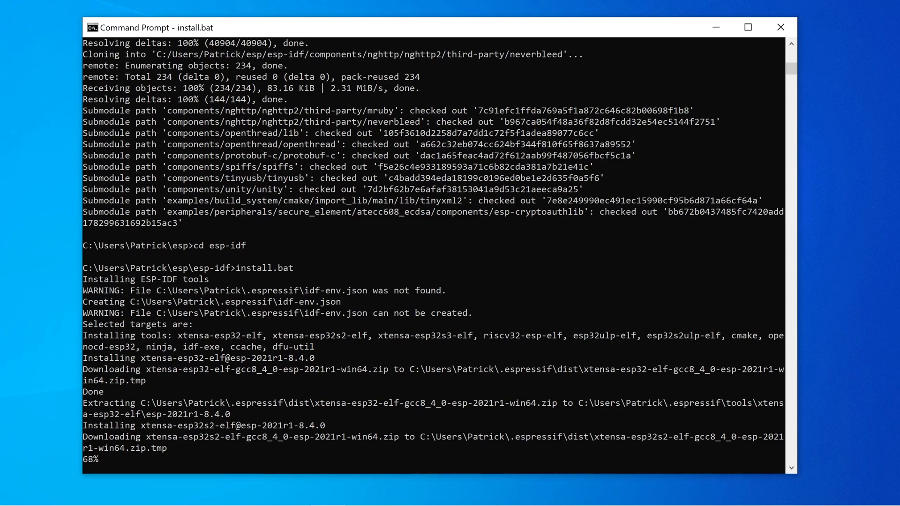
- Wait for install.bat to finish, then run export.bat to load the ESP-IDF environment
scroll(down, 3)
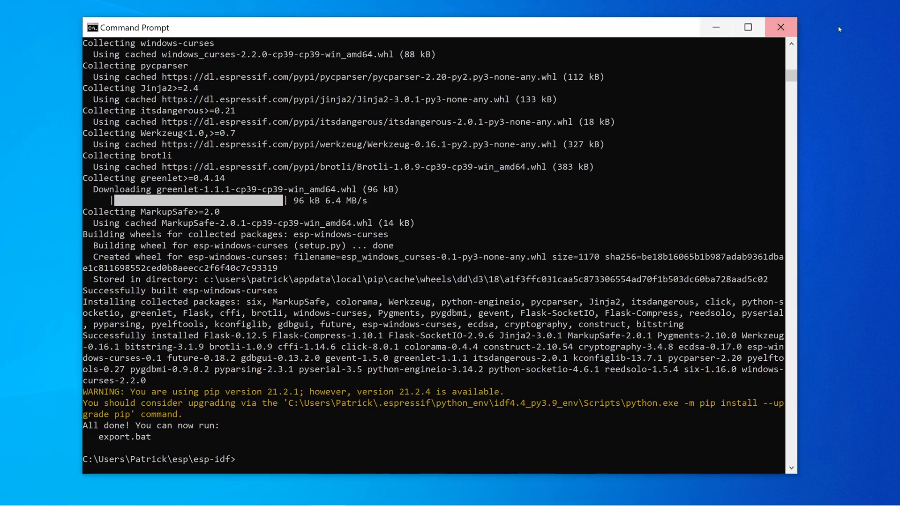
mouse_move(839, 29)
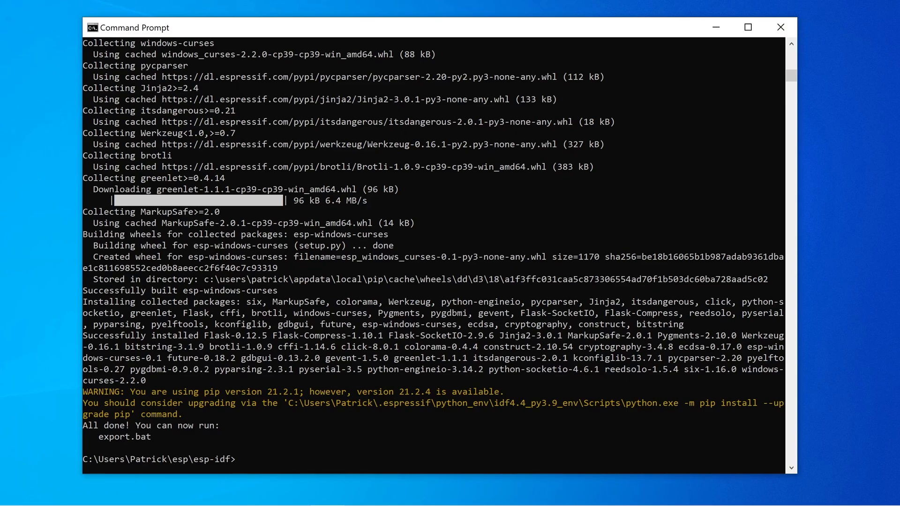
text(export.bat)
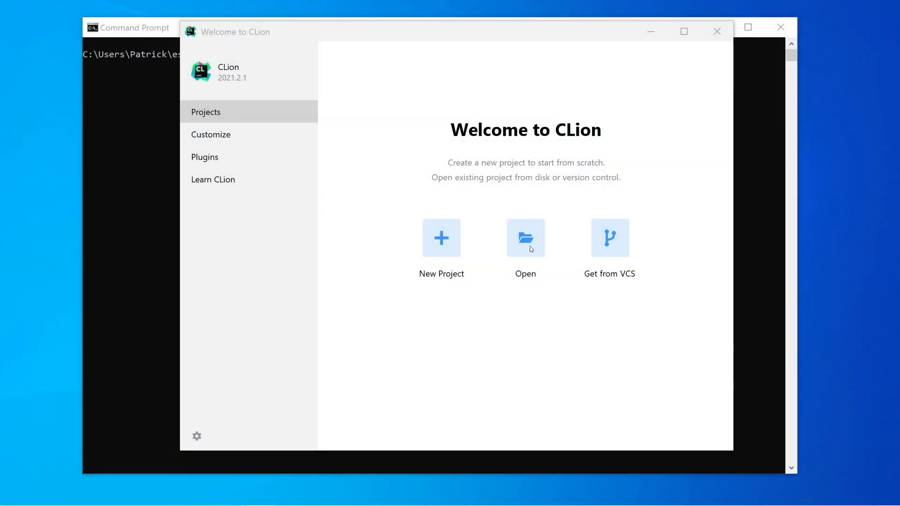
- Open esp\hello_world as a CMake project, keeping the default Debug profile
click(525, 237)
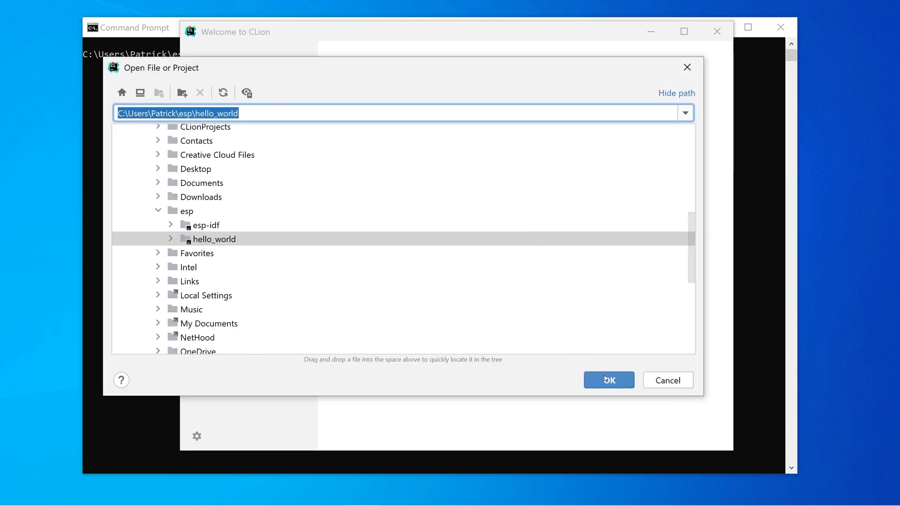
click(214, 238)
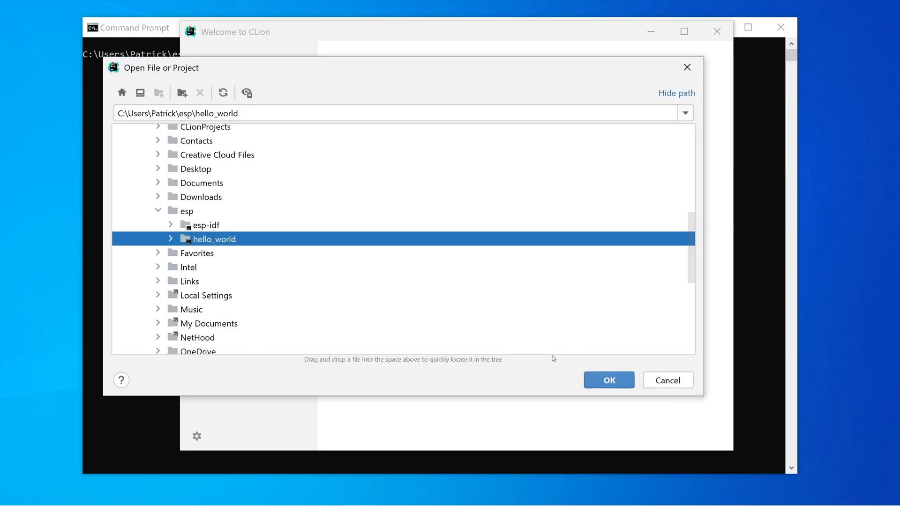
click(608, 380)
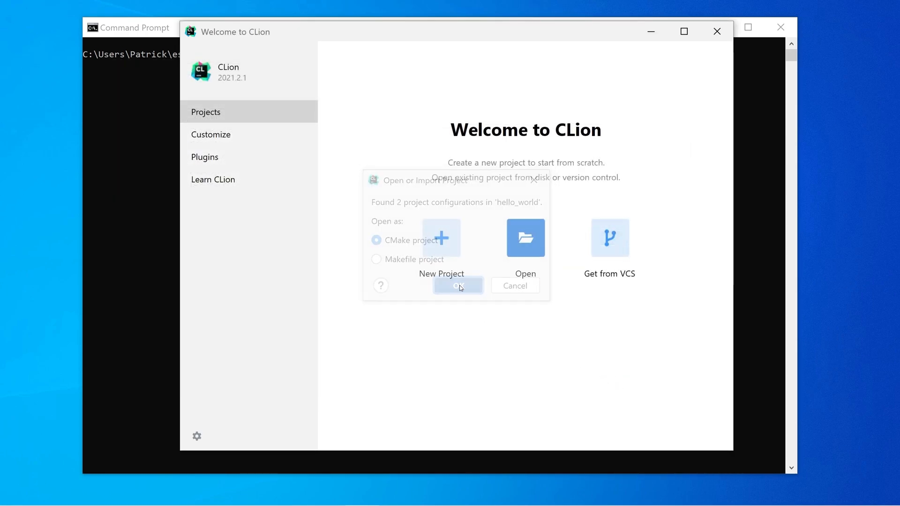
click(458, 286)
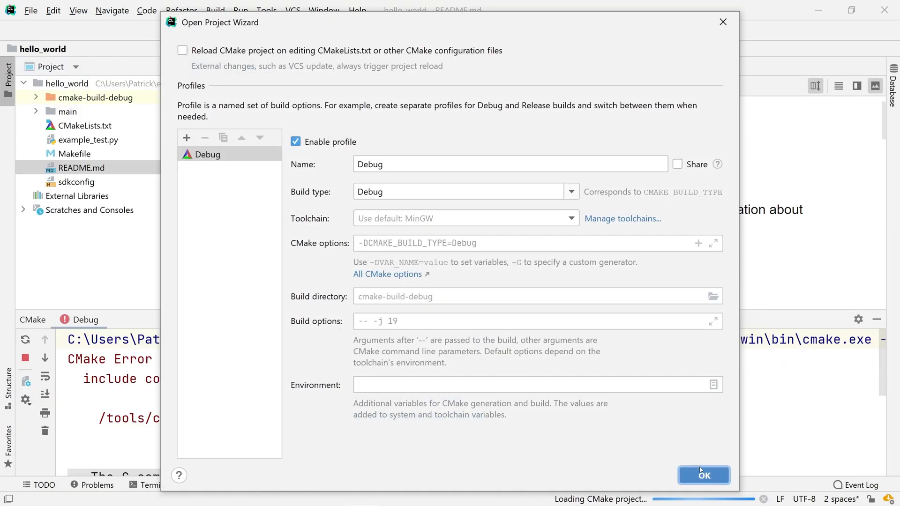
click(704, 475)
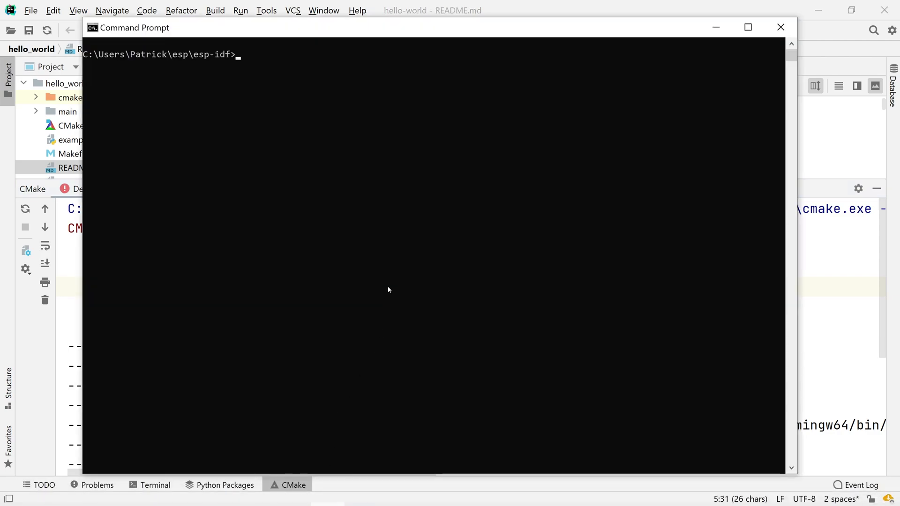
- Run export.bat in the esp-idf folder
text(e)
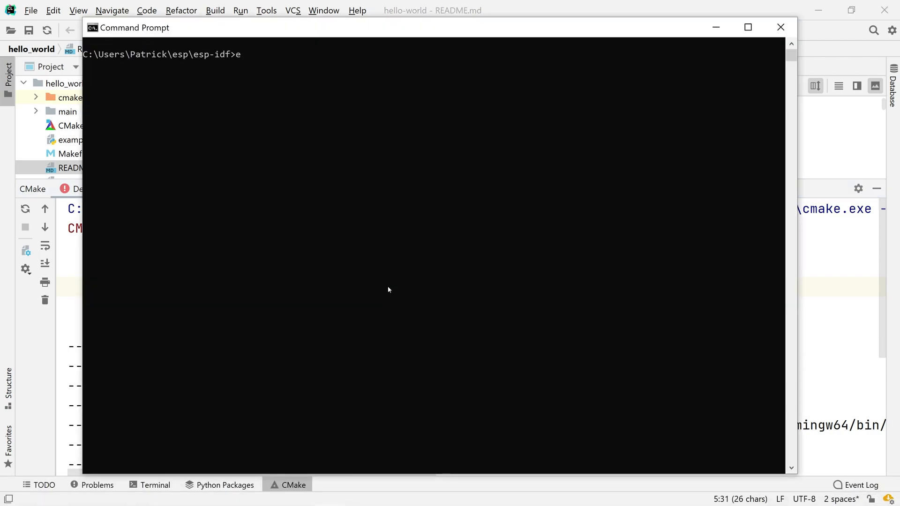
text(xport.bat)
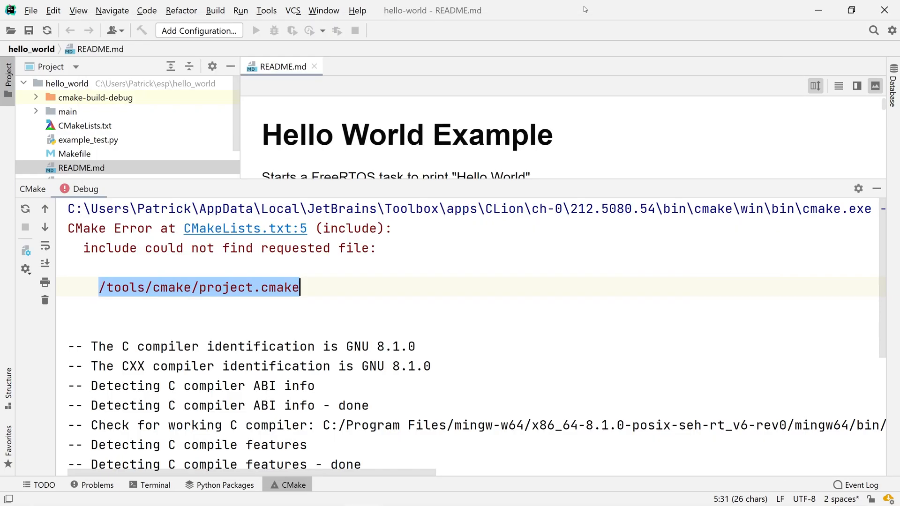
- Open the environment variables editor of the Debug CMake profile
click(31, 10)
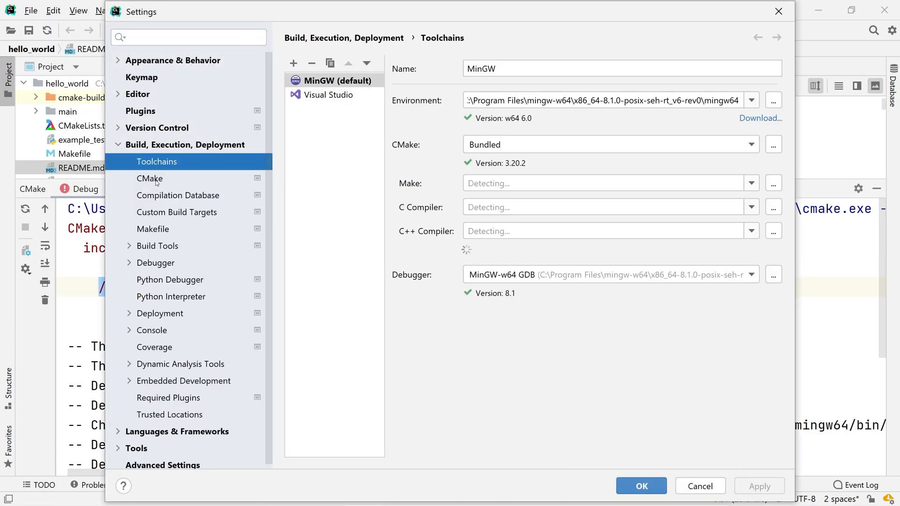
click(150, 179)
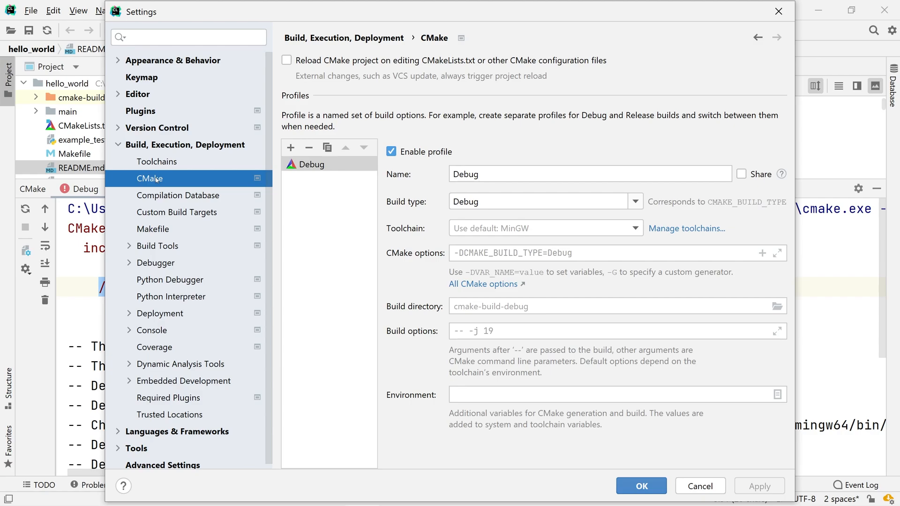
click(777, 394)
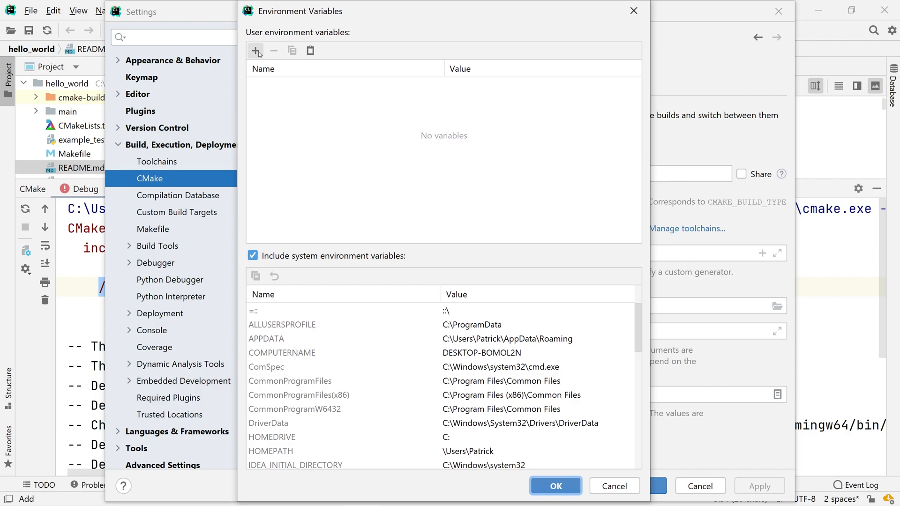
- Add IDF_PATH = C:\Users\Patrick\esp\esp-idf to the Debug profile and reload CMake
text(IDF_PA)
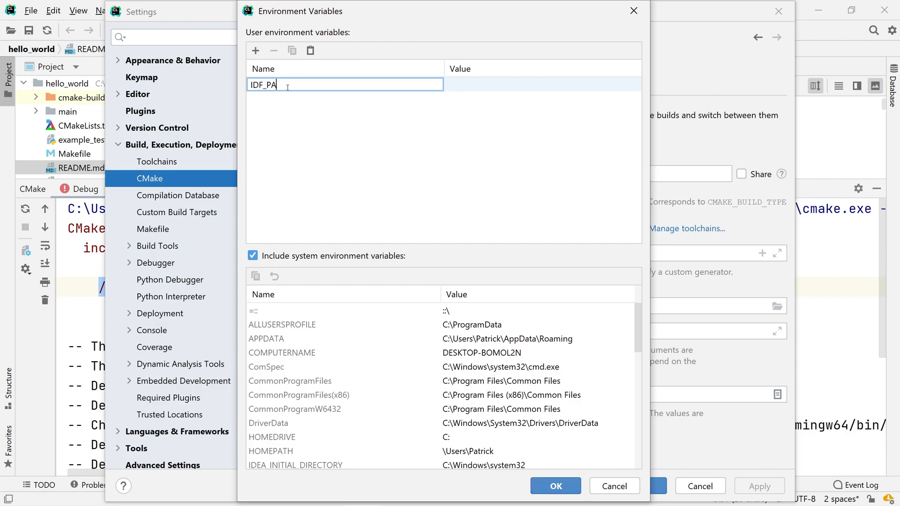
text(TH)
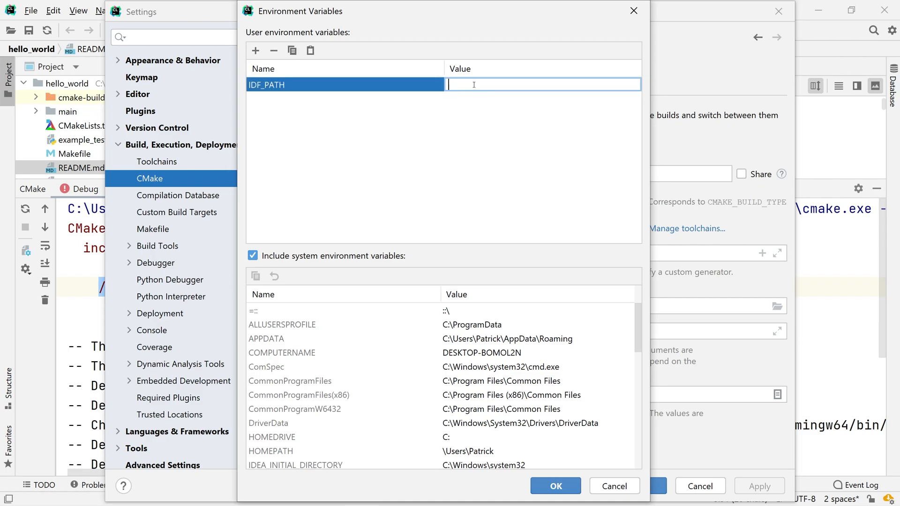
text(C:\Users\Patrick\esp\esp-idf)
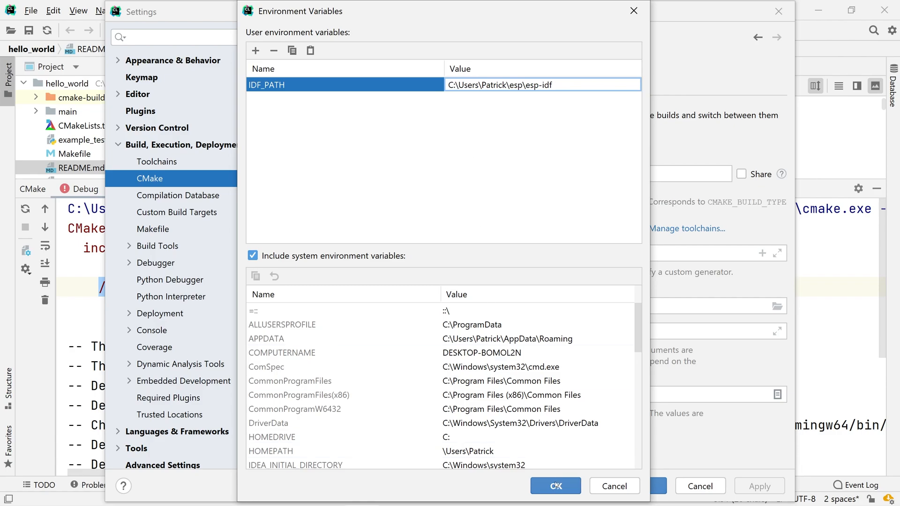
click(555, 486)
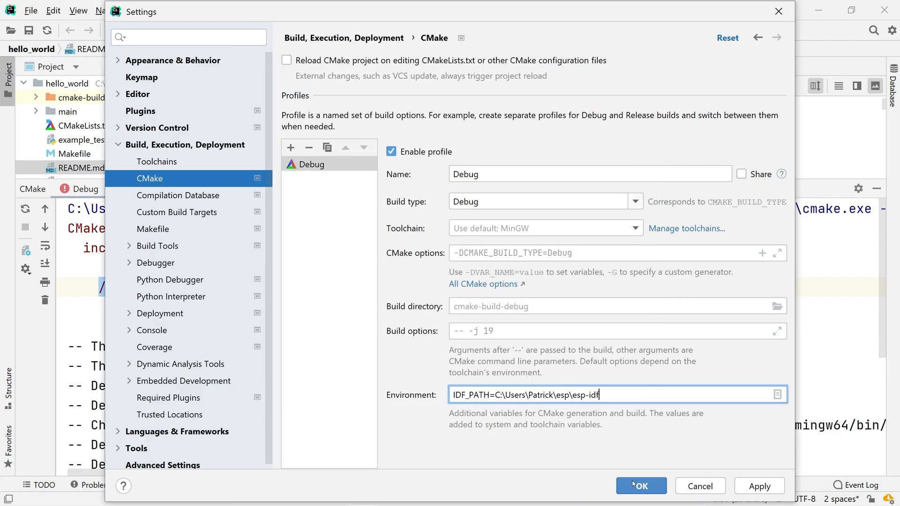
click(640, 486)
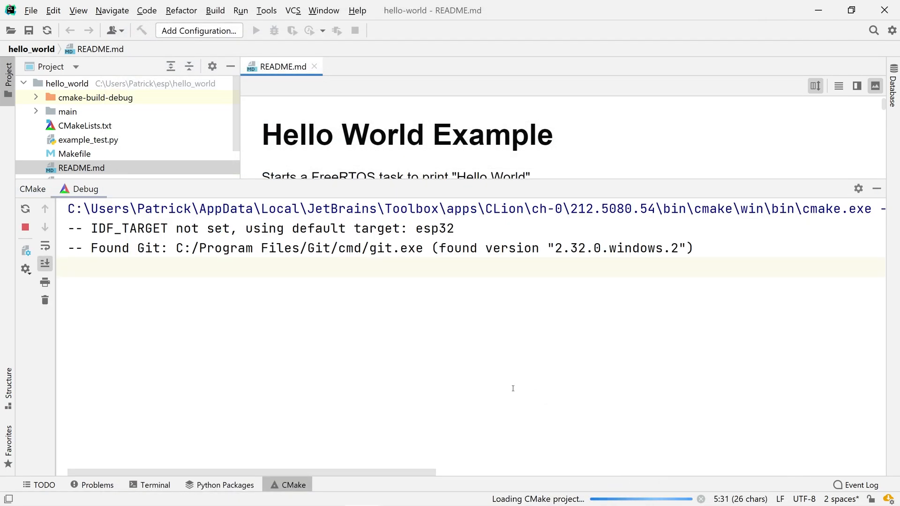
mouse_move(271, 334)
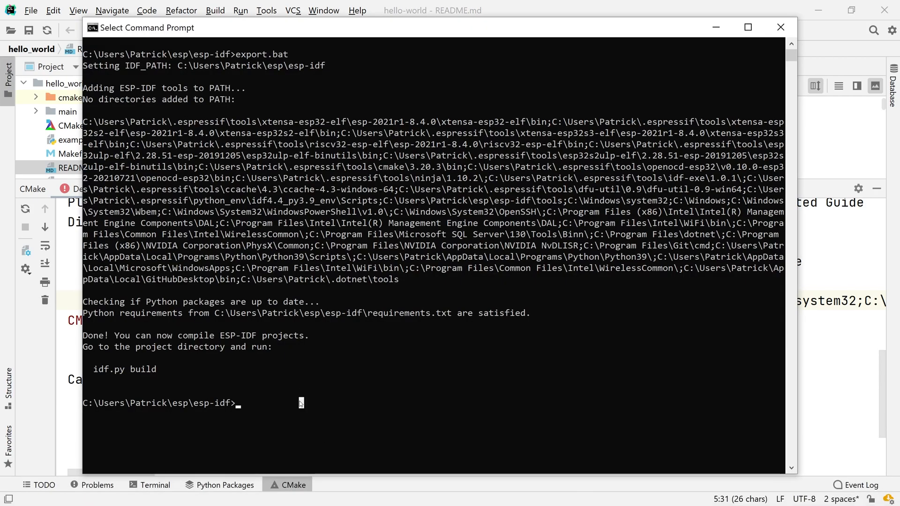
- Clear the console with cls and print %PATH% with echo
text(cl)
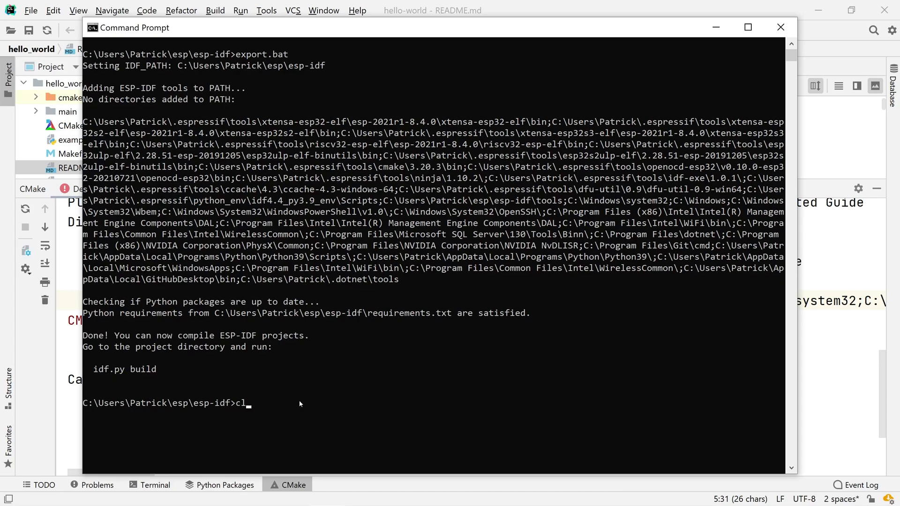
key(Enter)
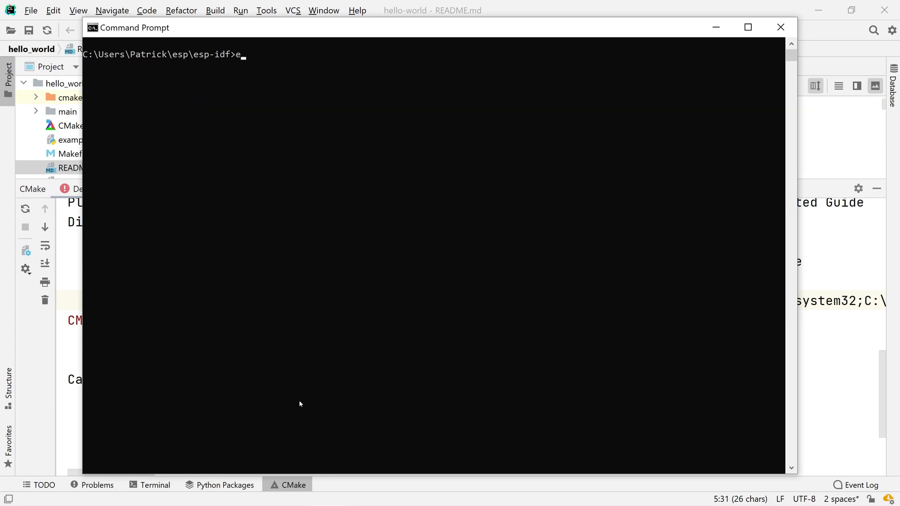
text(cho %PA)
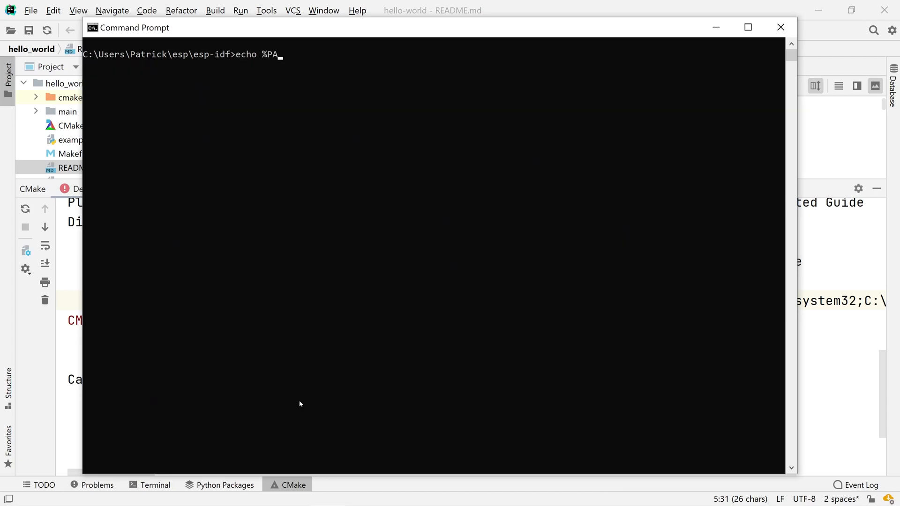
key(Enter)
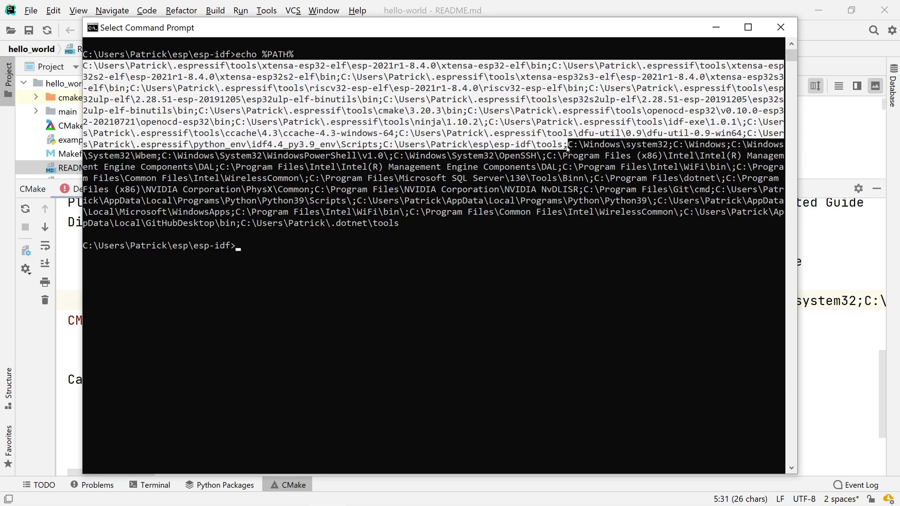
mouse_move(575, 146)
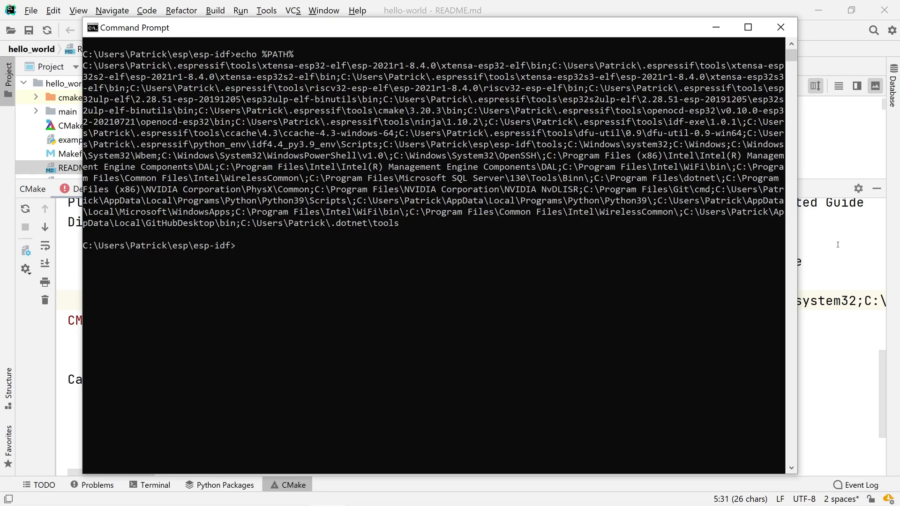
- Inspect the Debug CMake profile's full system Path variable, then confirm and close the dialog
click(780, 27)
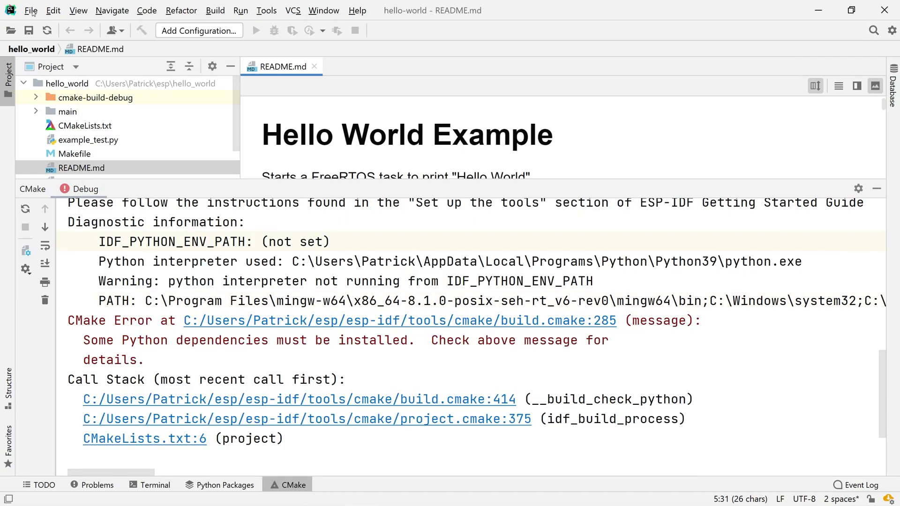
click(890, 30)
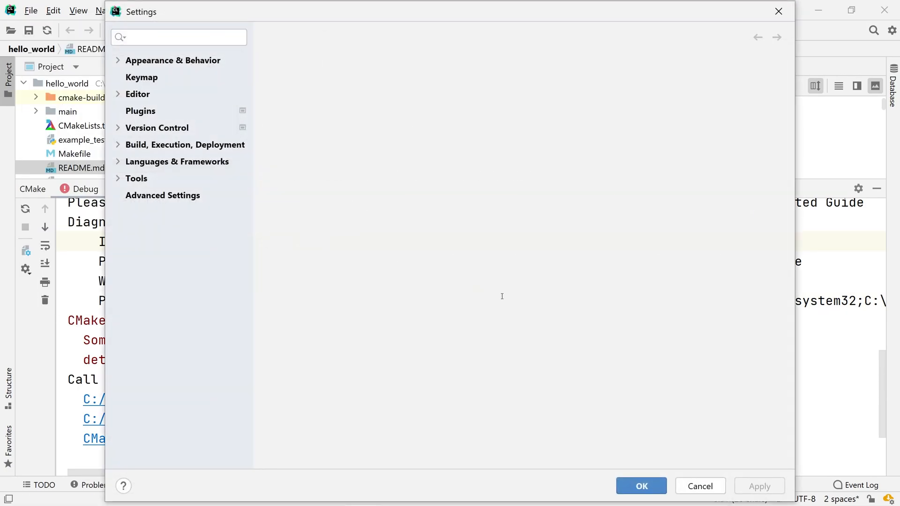
click(779, 394)
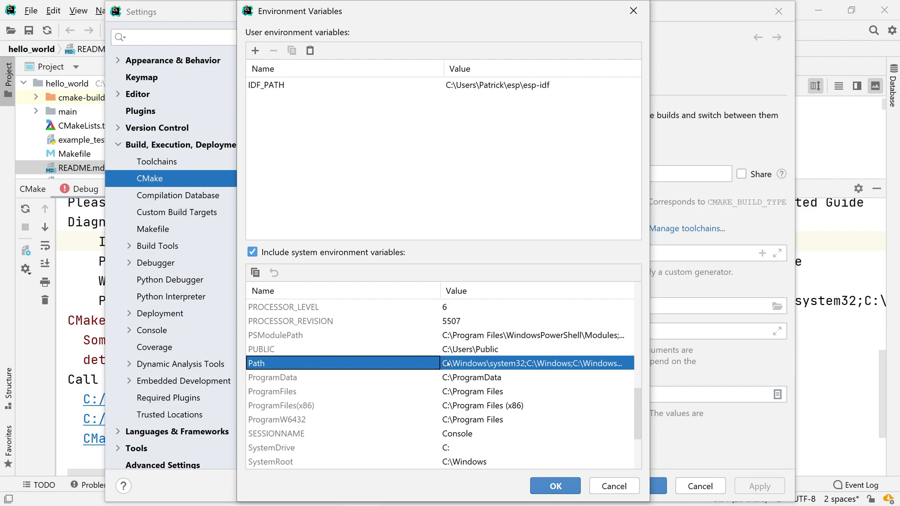
double_click(537, 363)
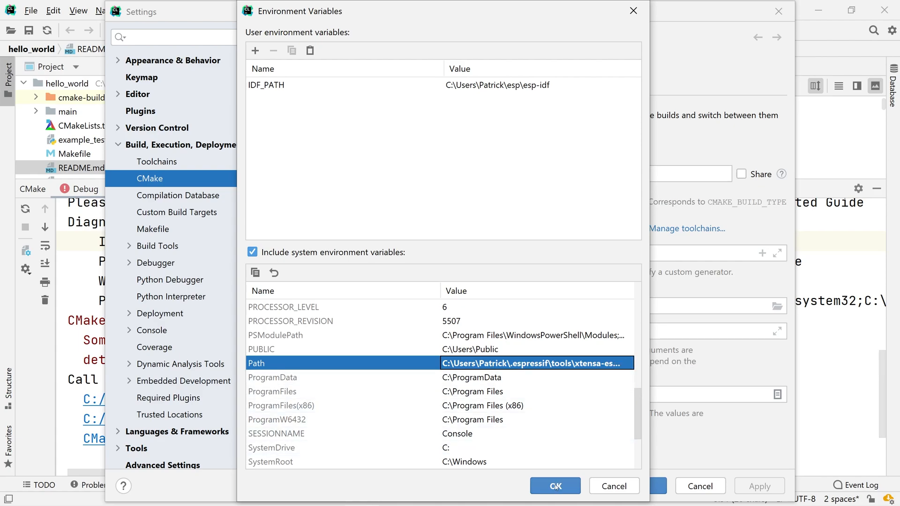
click(554, 486)
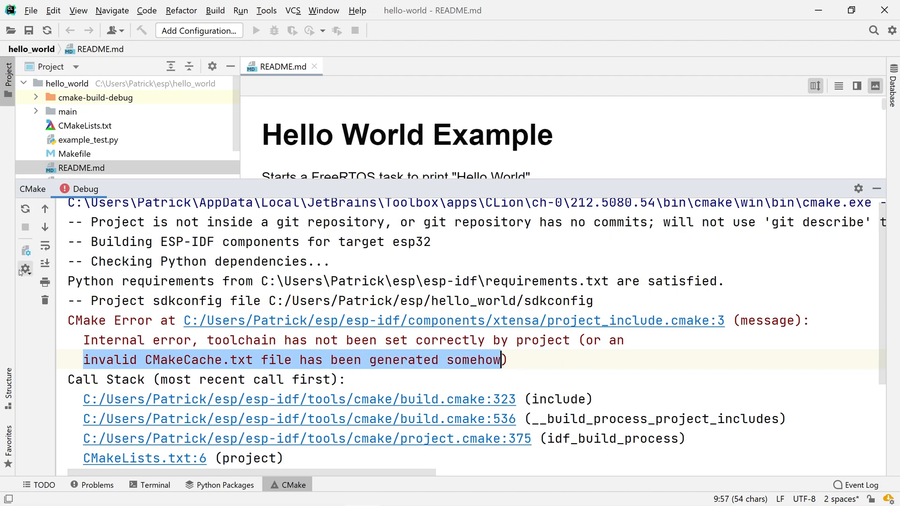
- Use Reset Cache and Reload Project from the CMake profile options menu
click(25, 268)
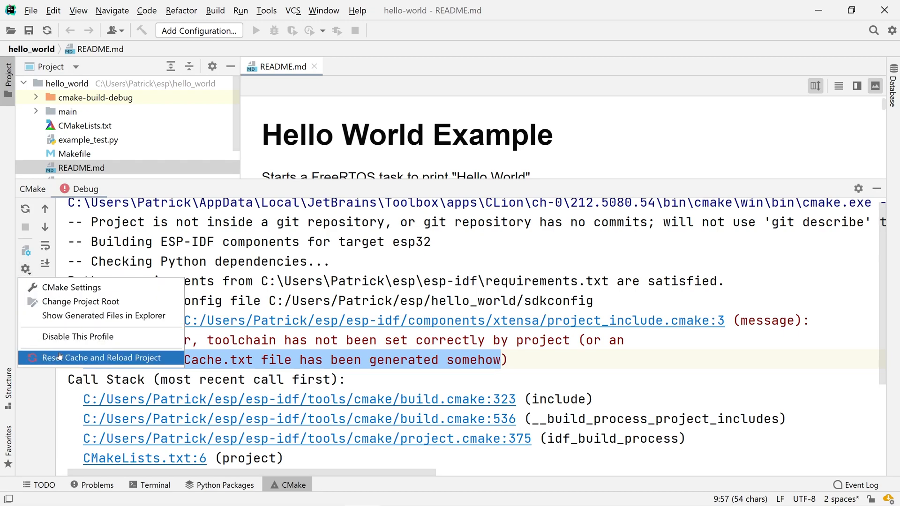
click(101, 357)
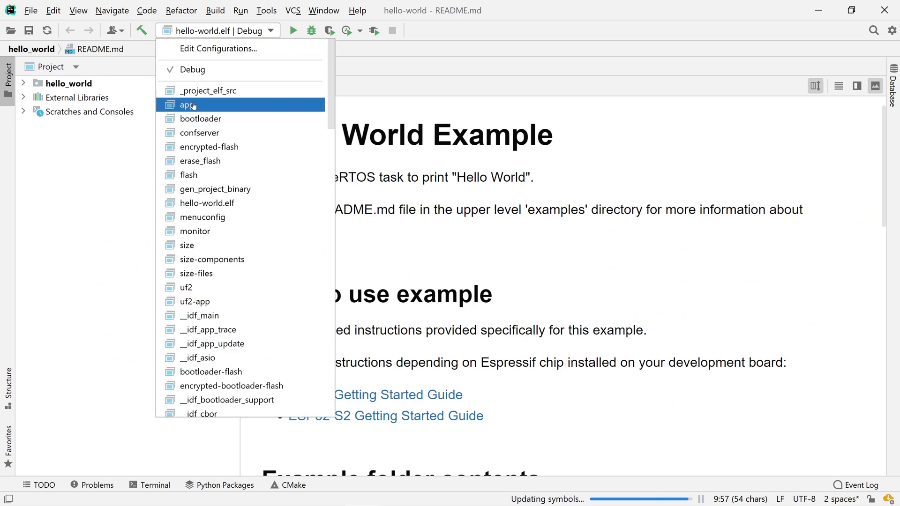
- Choose the app target from the run configuration dropdown
click(189, 105)
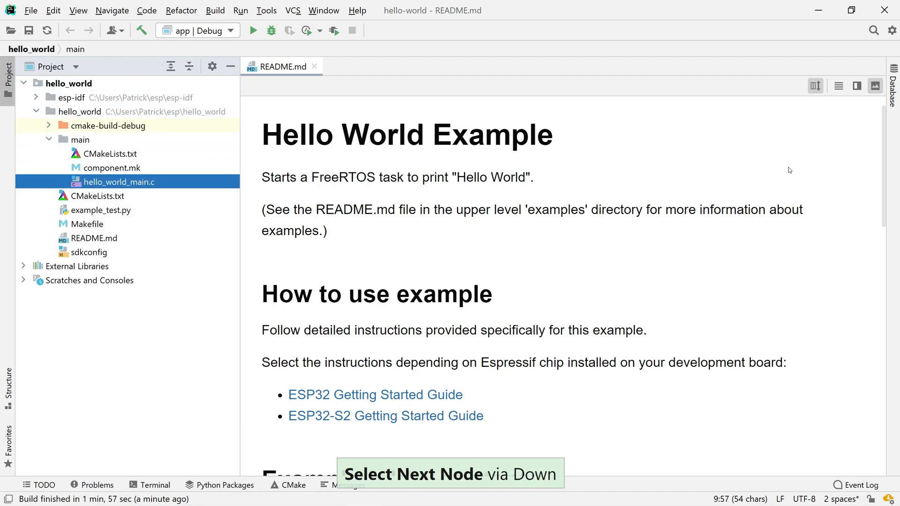
- Open hello_world_main.c, inspect the esp_chip_info_t definition, then return to the file
double_click(119, 181)
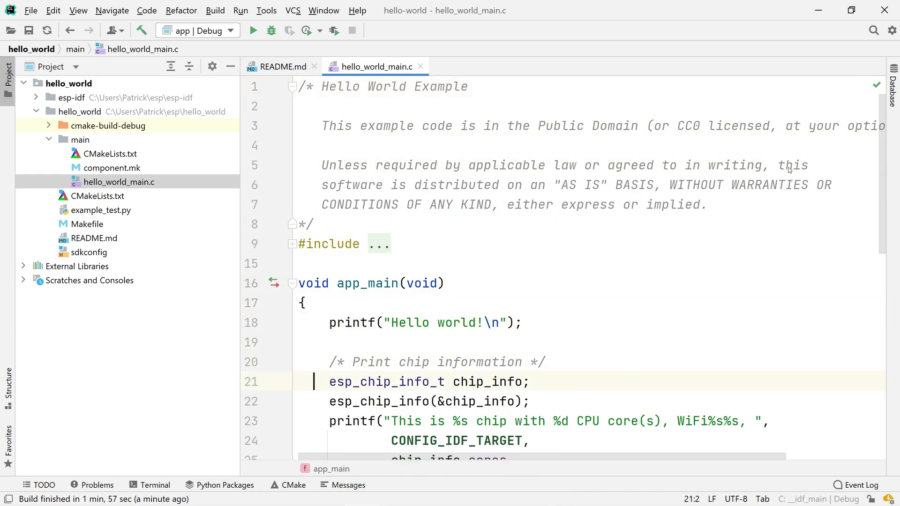
double_click(386, 382)
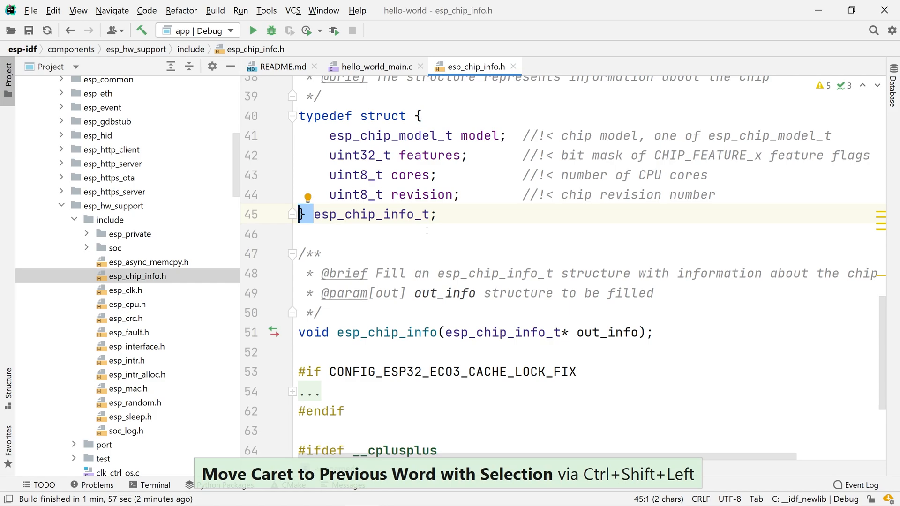
click(373, 66)
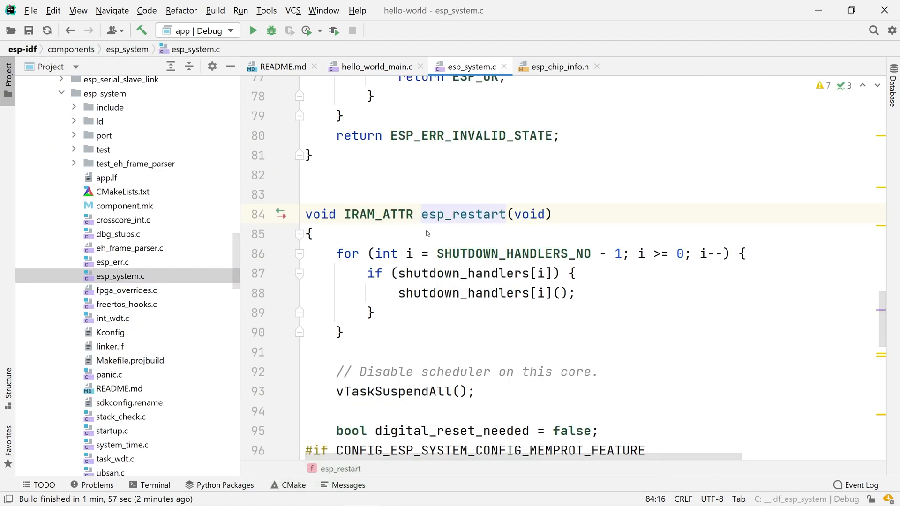
click(422, 214)
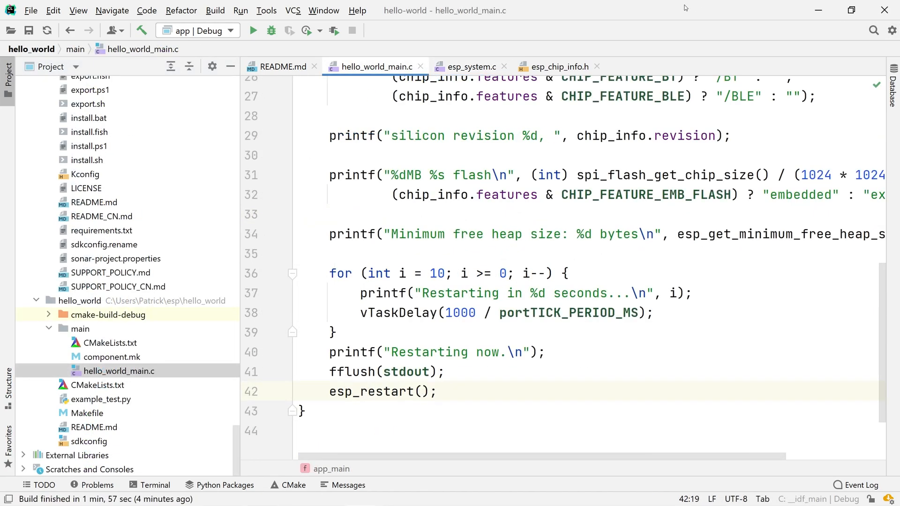
- Add a new line after esp_restart() and type 'esp' to test autocompletion
key(enter)
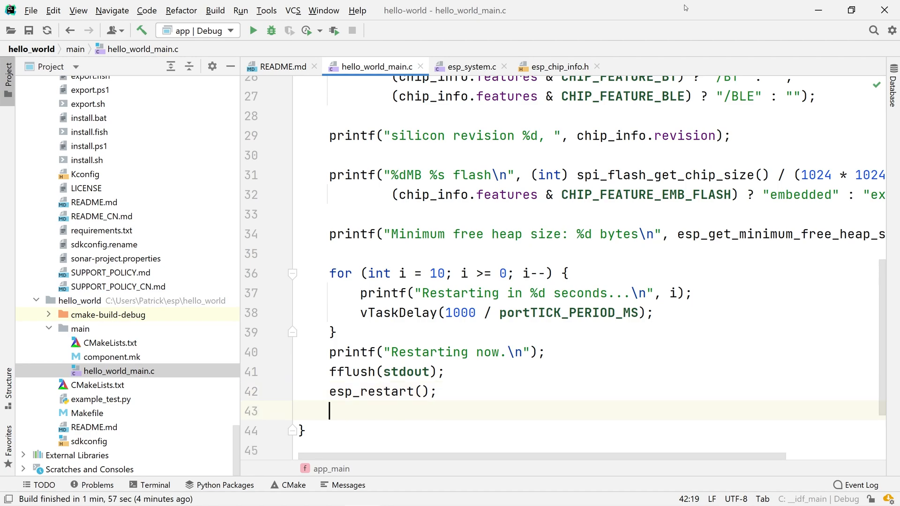
text(esp)
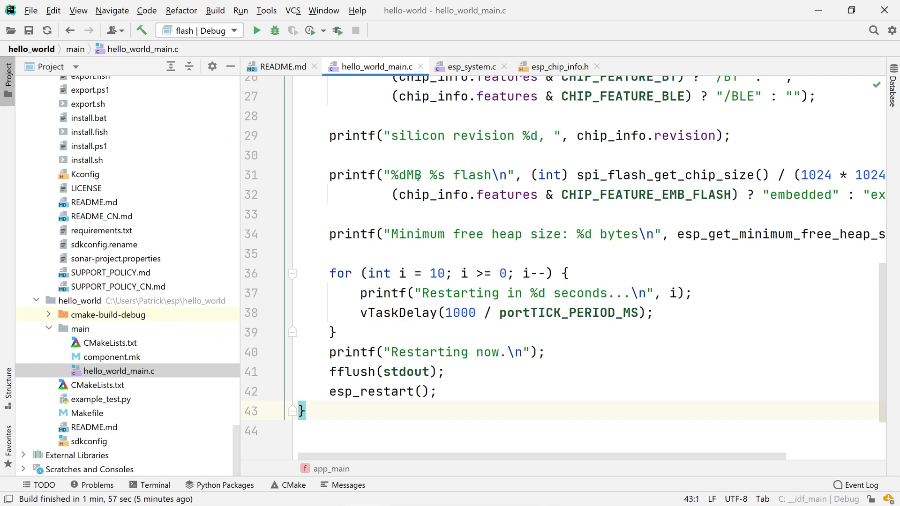
- Run the flash target to program the board
click(256, 30)
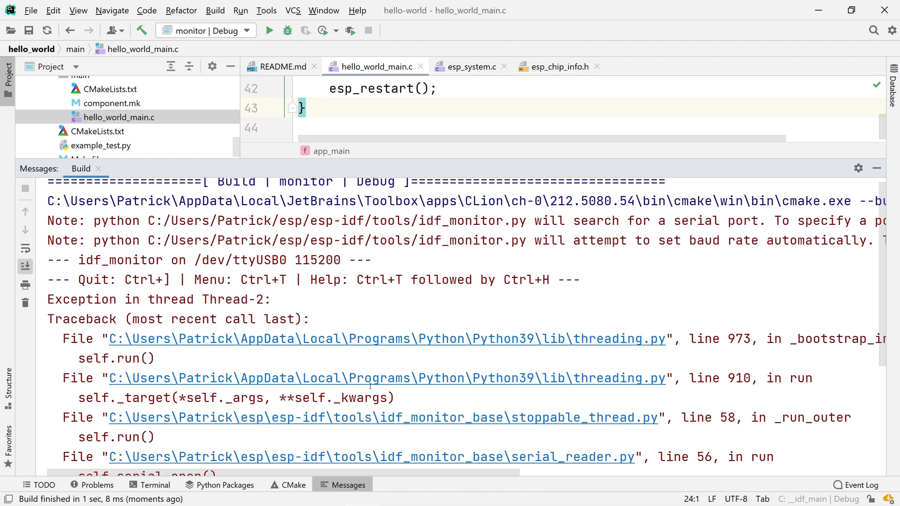
- Scroll the Build output sideways to reveal the ESPPORT environment variable hint
scroll(right, 3)
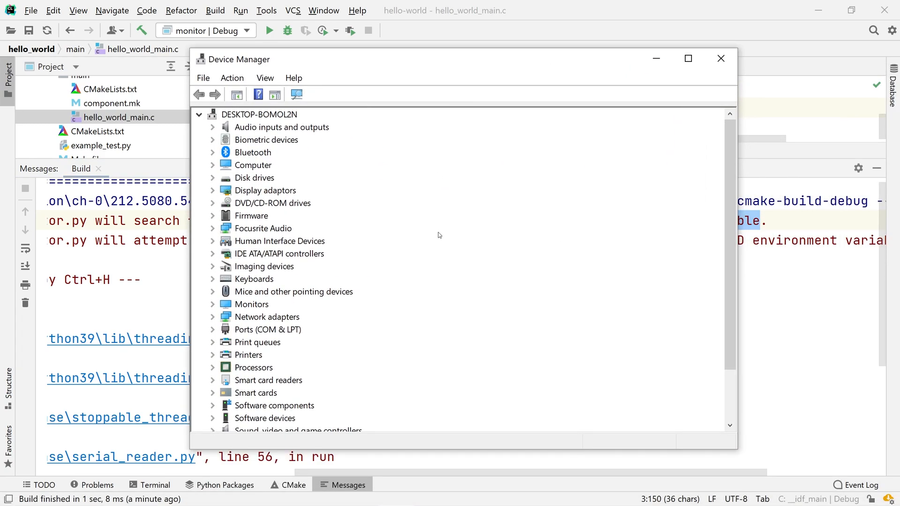
mouse_move(239, 302)
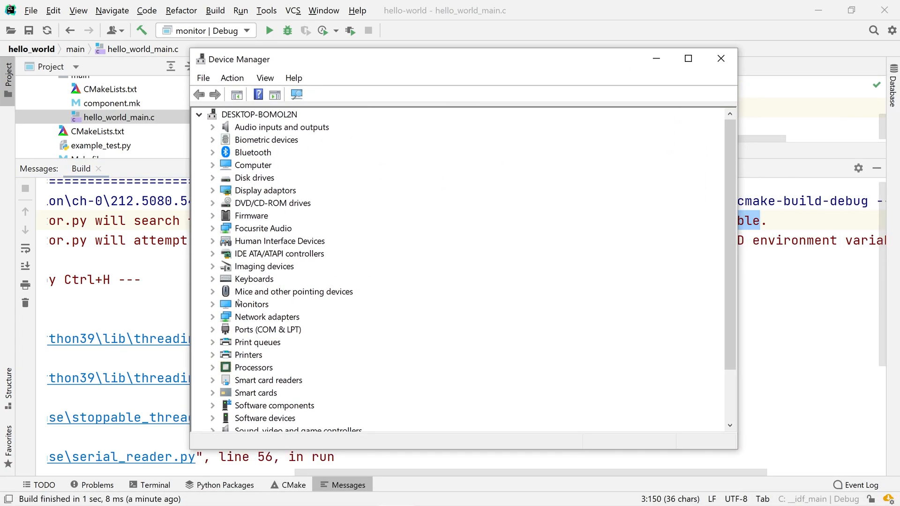
- Open the CP210x USB to UART Bridge (COM3) properties, then close Device Manager
double_click(284, 343)
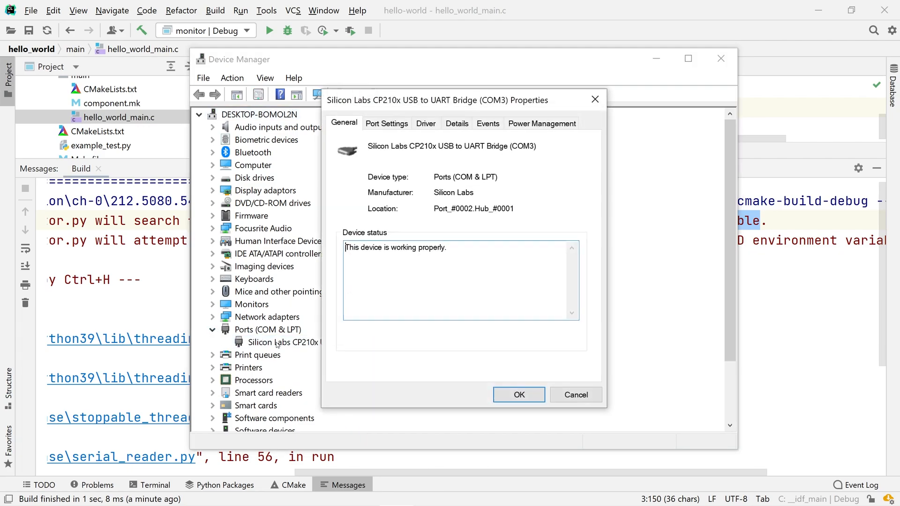
mouse_move(387, 124)
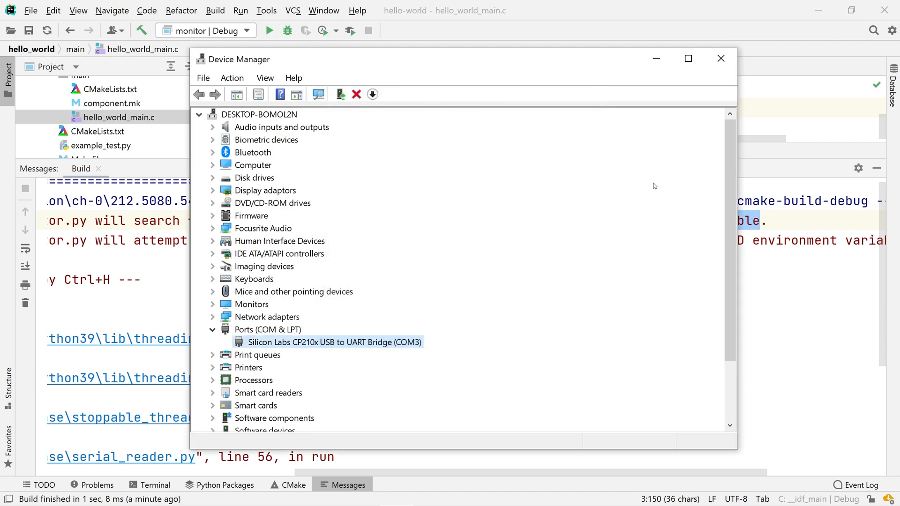
click(721, 58)
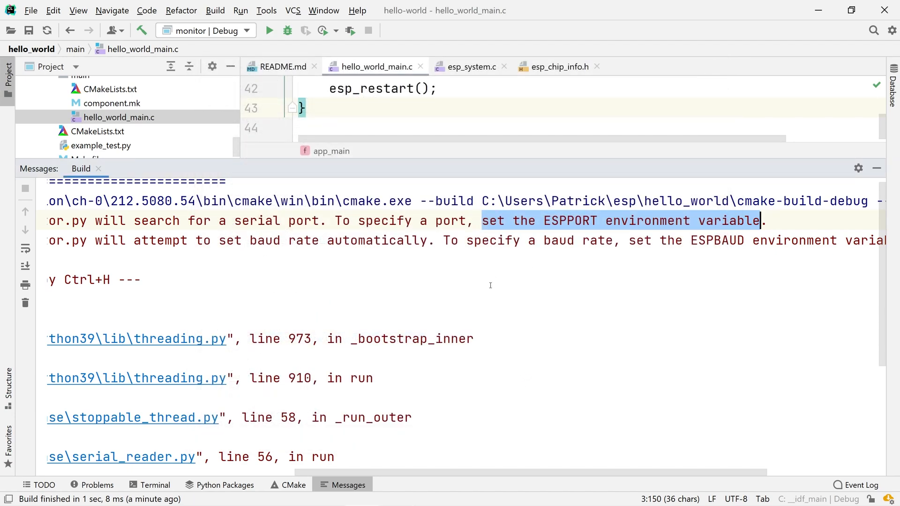
- Add the environment variable ESPPORT = COM3 to the Debug CMake profile
click(31, 11)
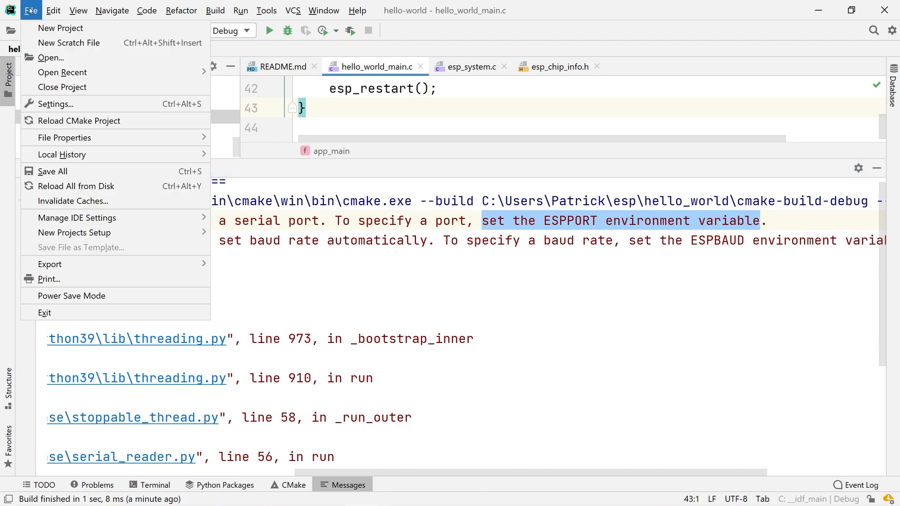
click(55, 104)
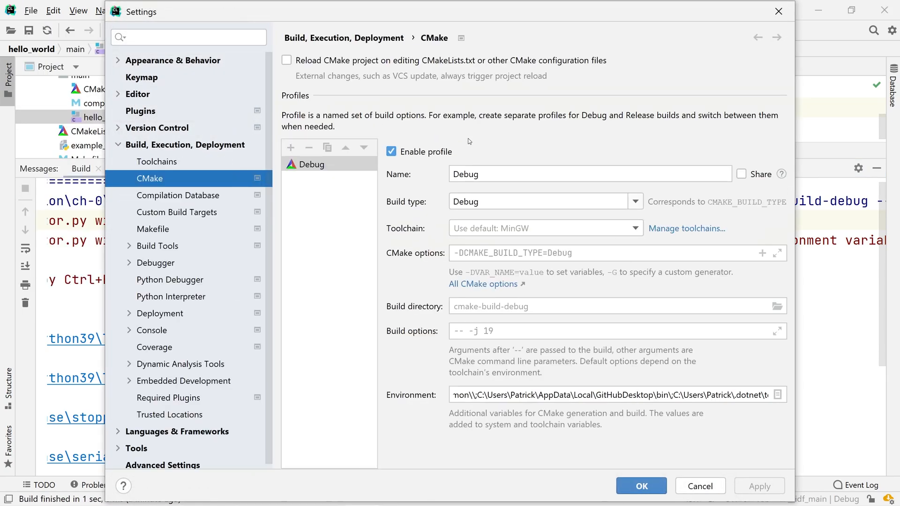
click(778, 394)
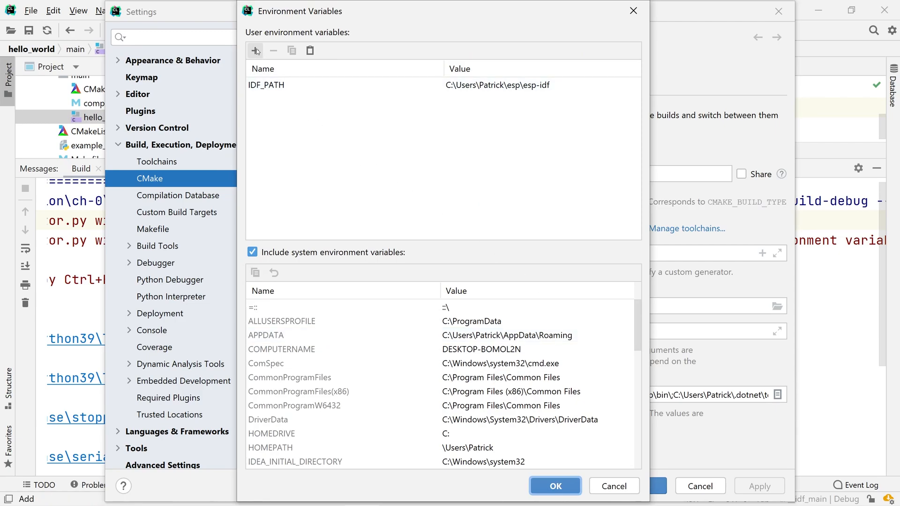
text(ESPPORT)
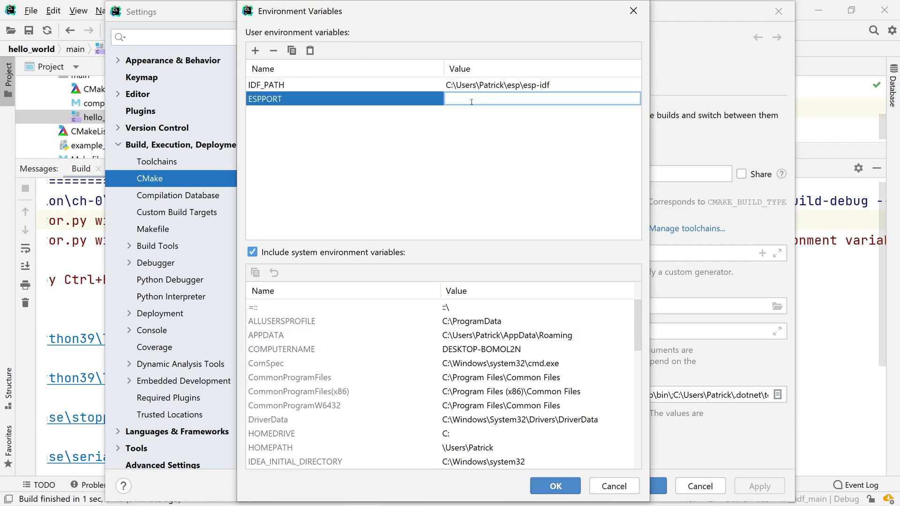
text(COM3)
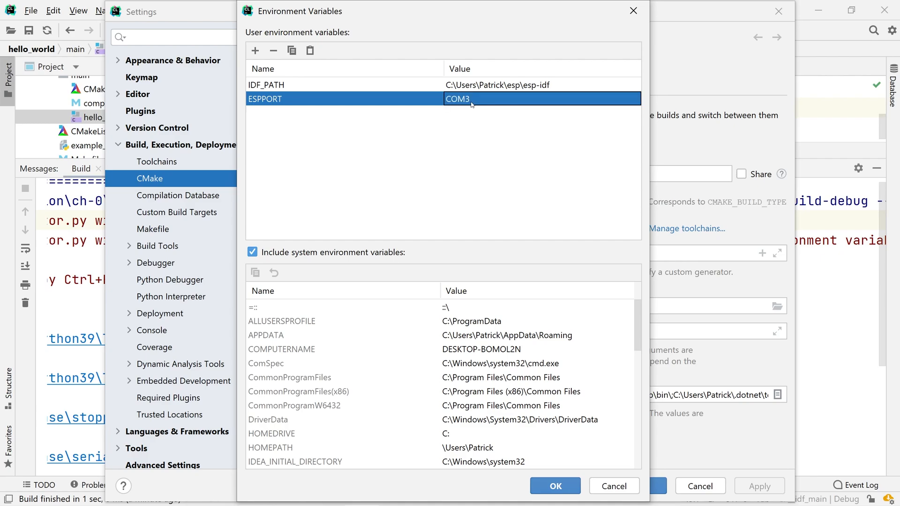